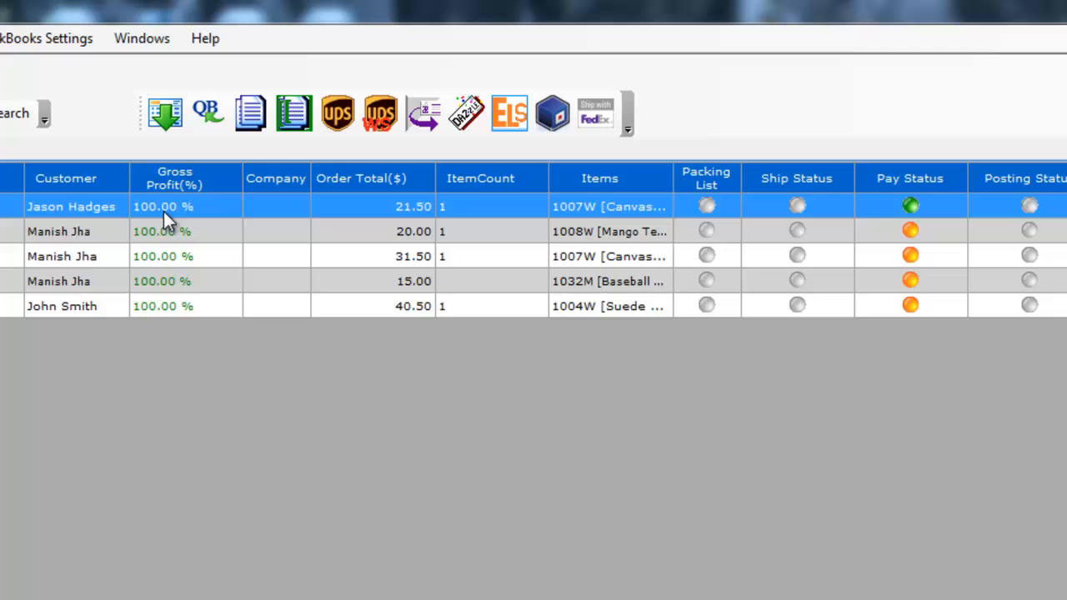
mouse_move(183, 313)
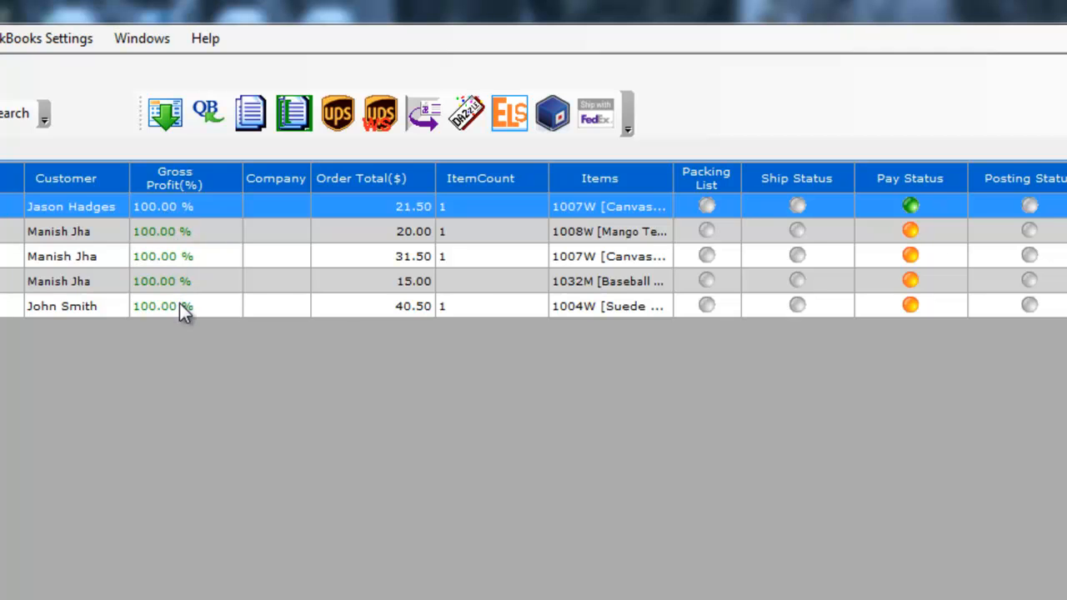
click(61, 307)
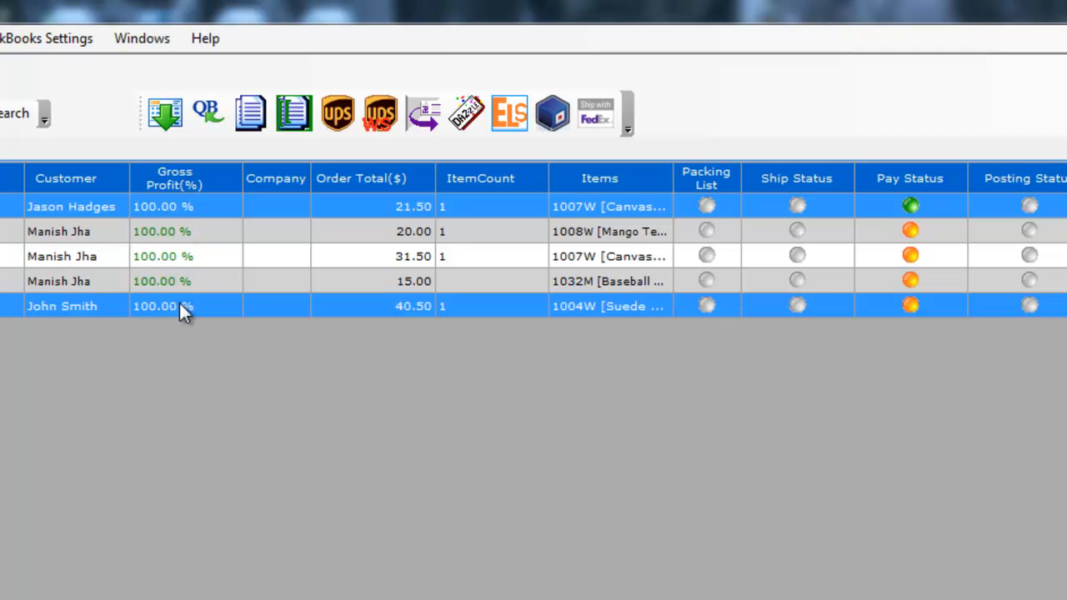
mouse_move(595, 114)
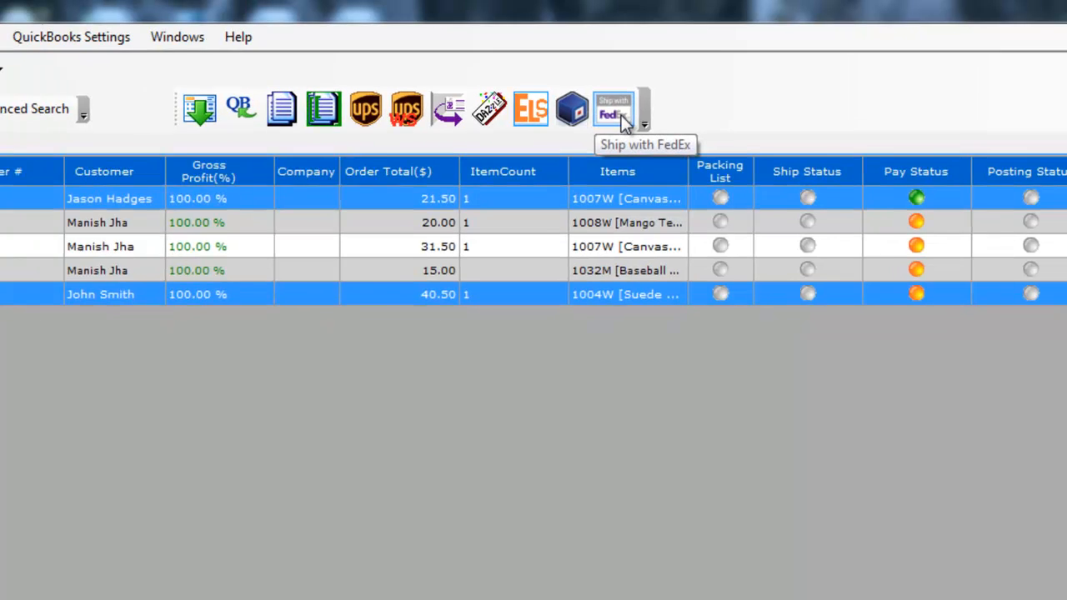
Start a FedEx shipment for the two selected orders from the toolbar
click(613, 108)
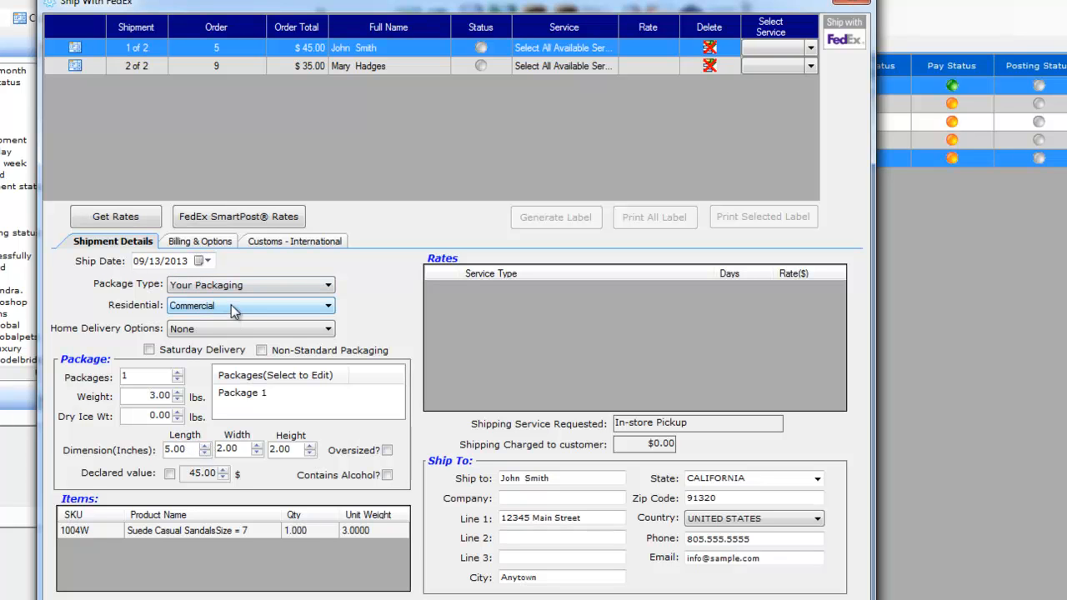
mouse_move(230, 281)
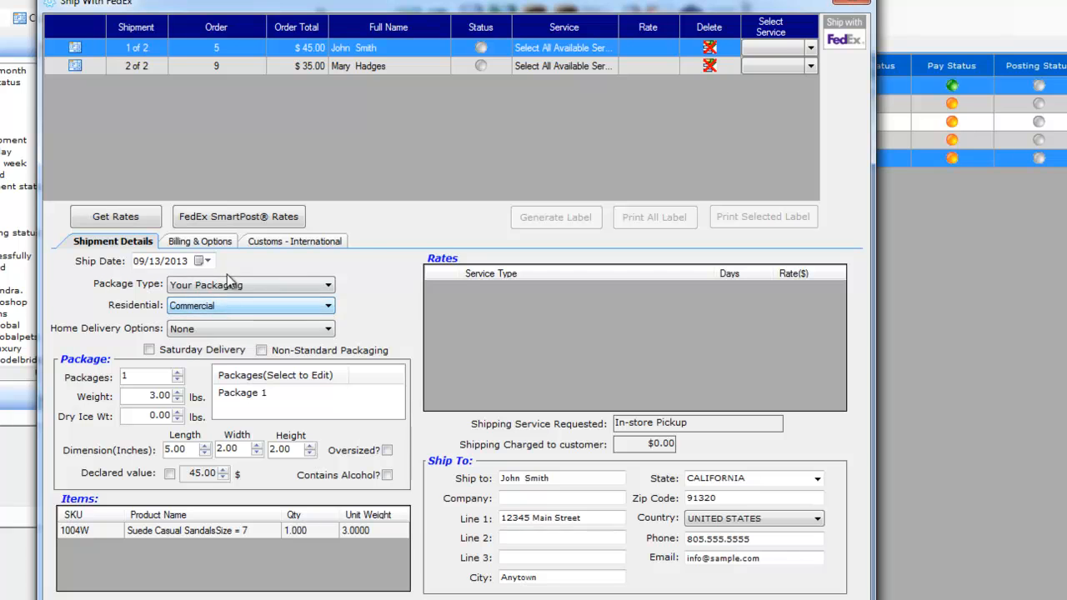
Keep No Signature Required in Billing & Options and return to shipment 2's details
click(193, 240)
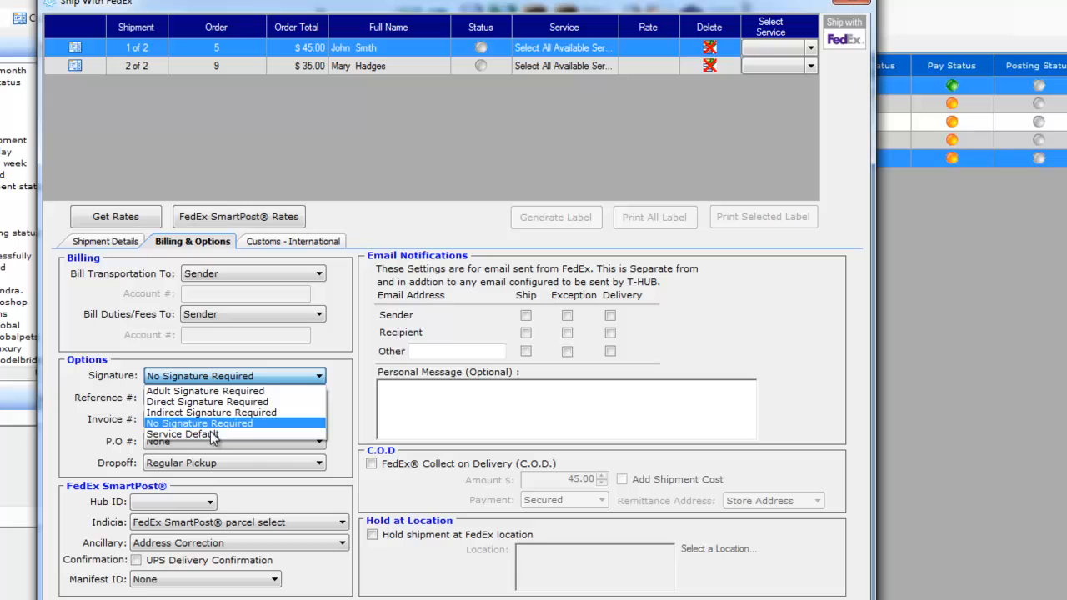
click(210, 411)
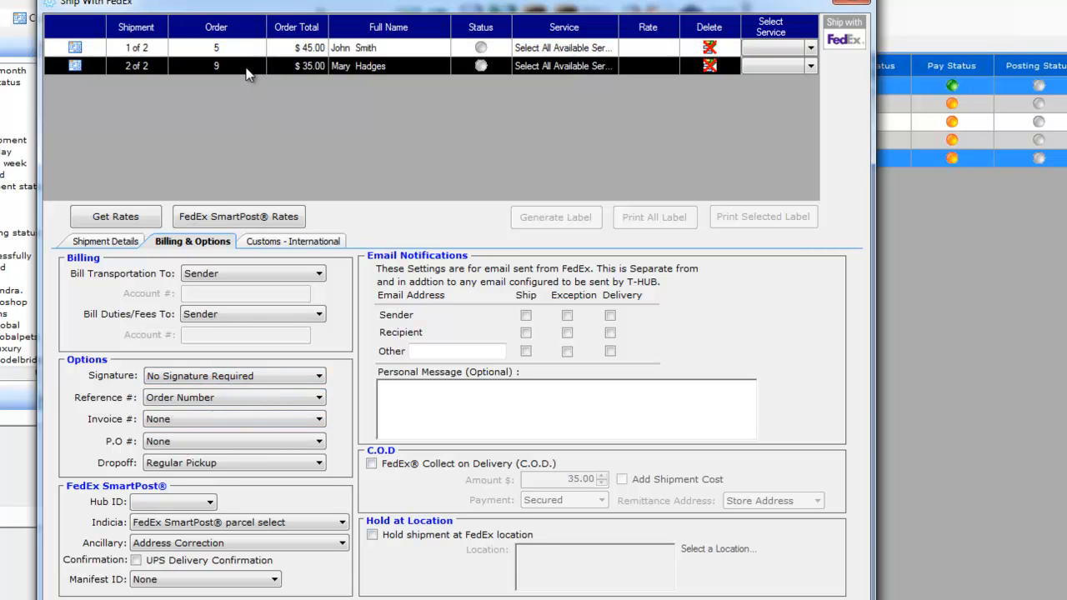
click(105, 240)
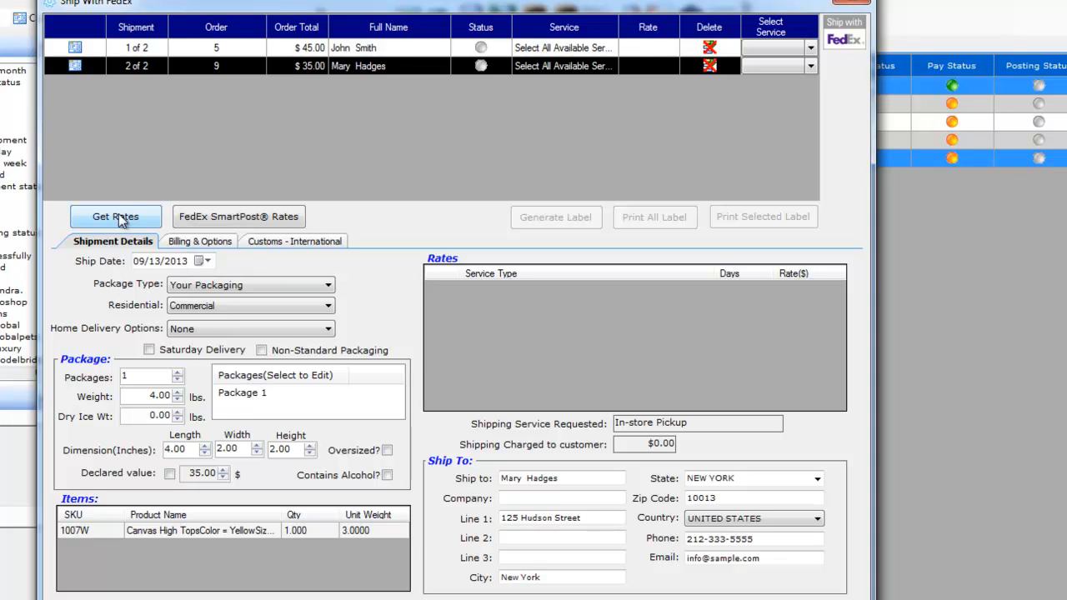
Fetch FedEx rate quotes for both shipments and view John Smith's service options
click(115, 217)
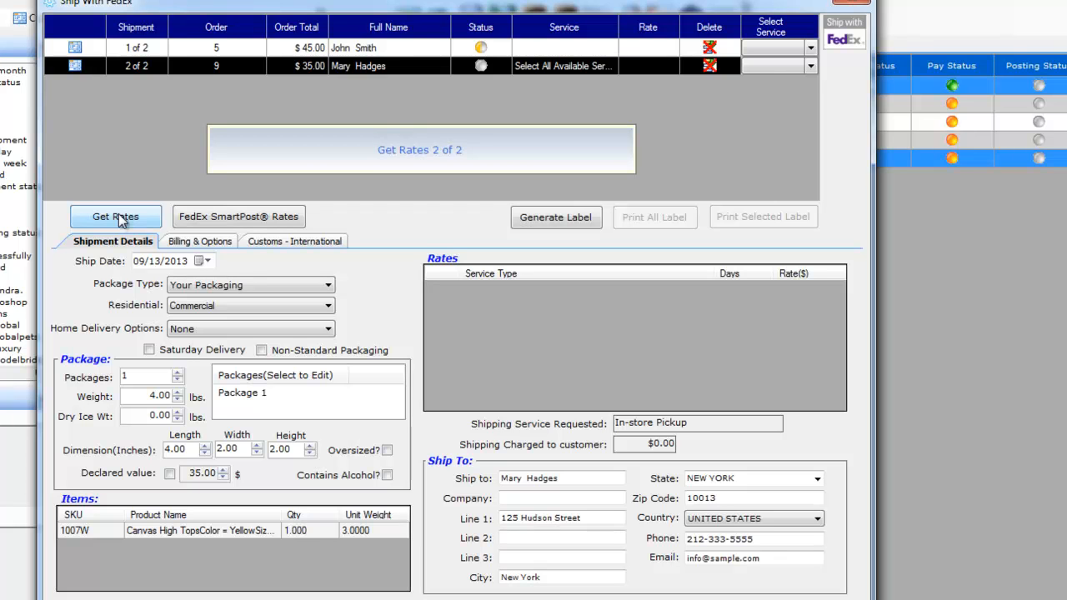
click(115, 217)
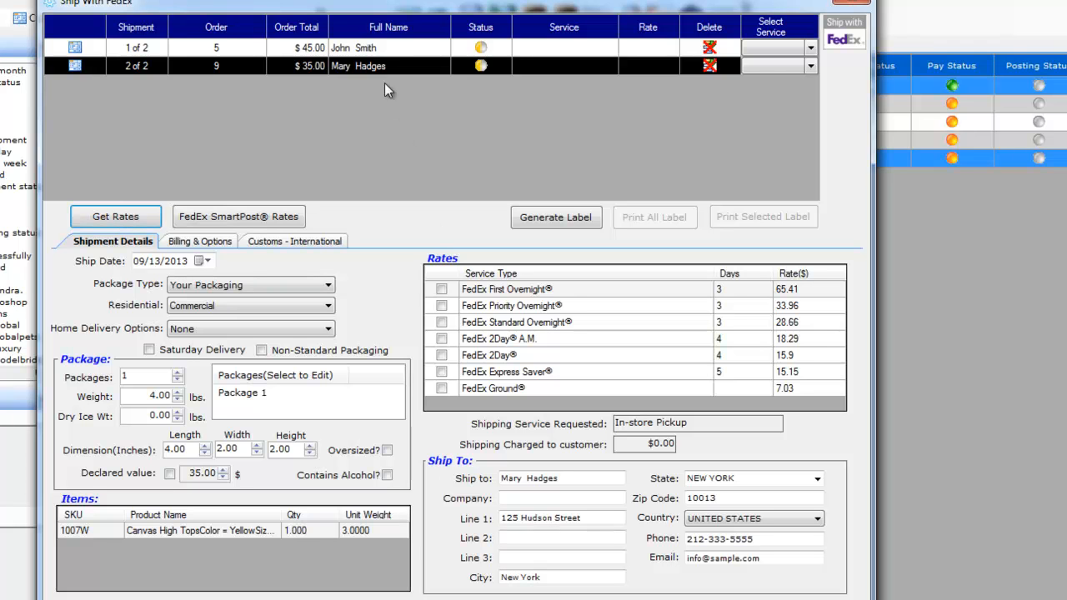
click(387, 47)
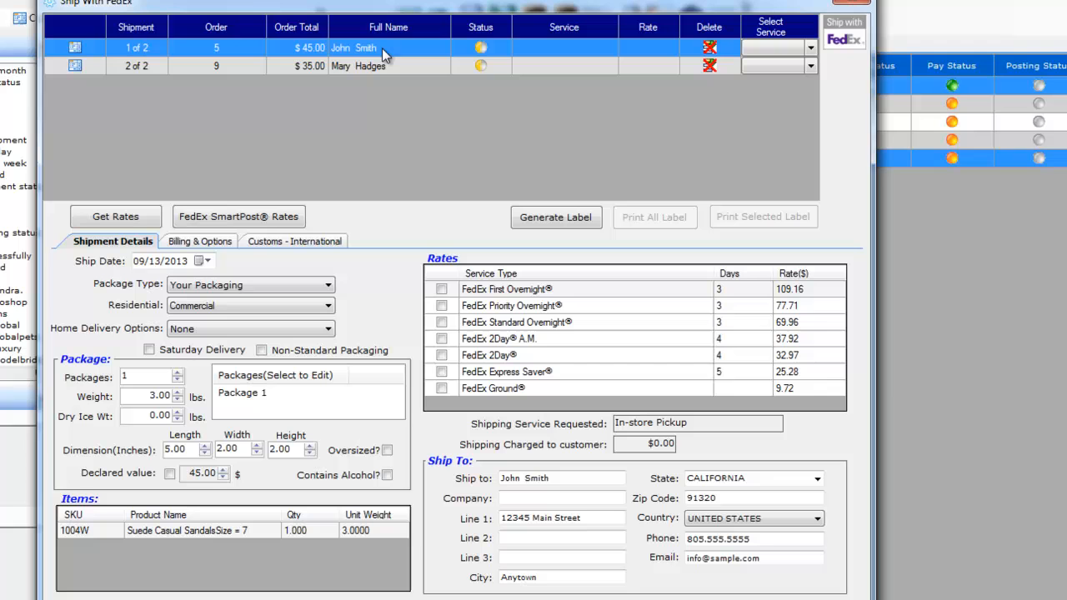
click(440, 390)
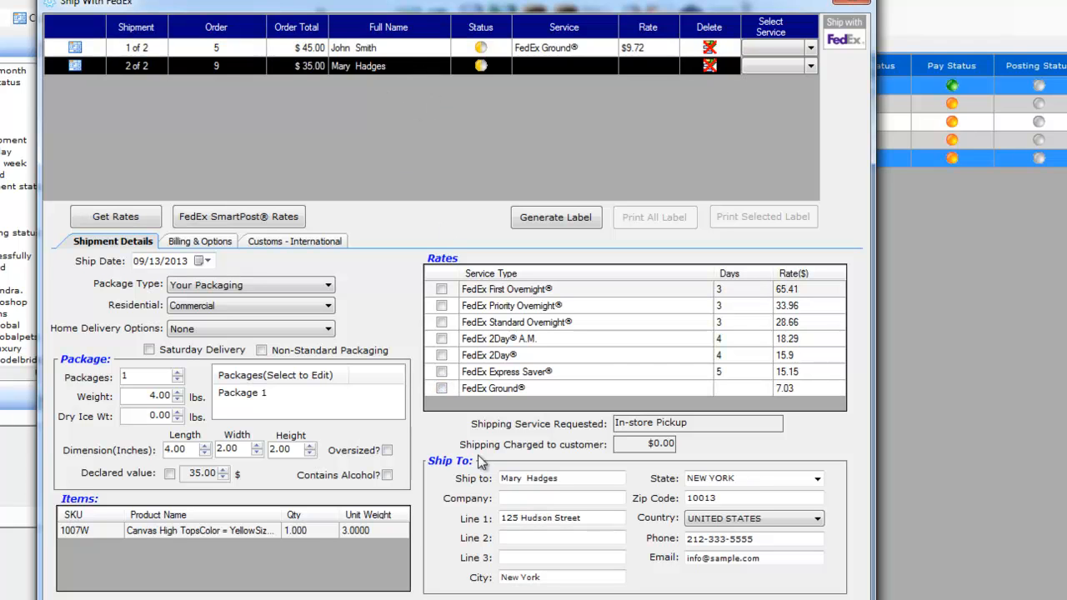
click(441, 355)
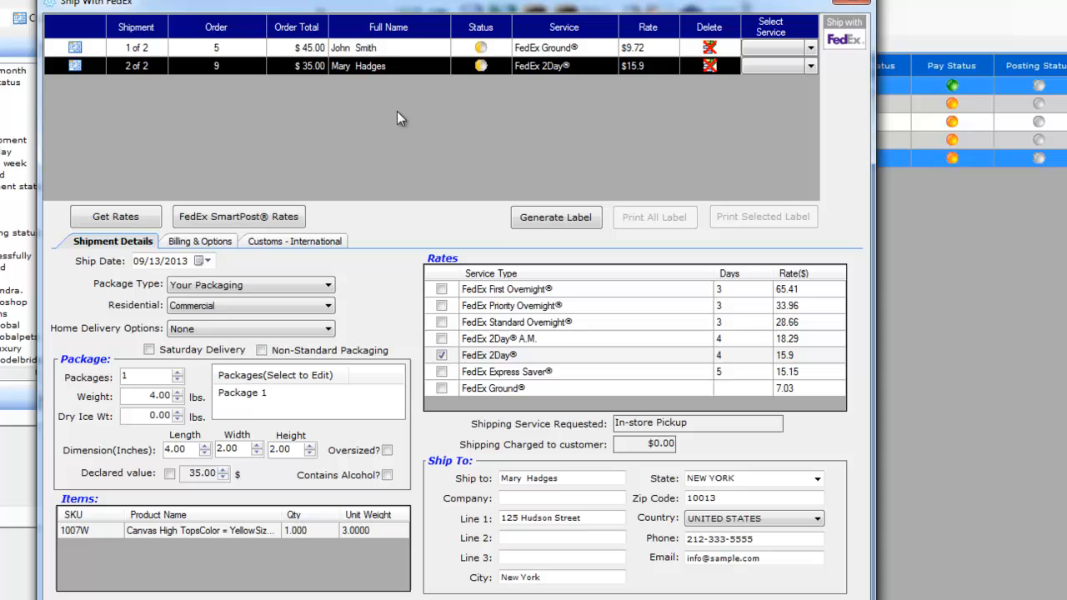
mouse_move(299, 170)
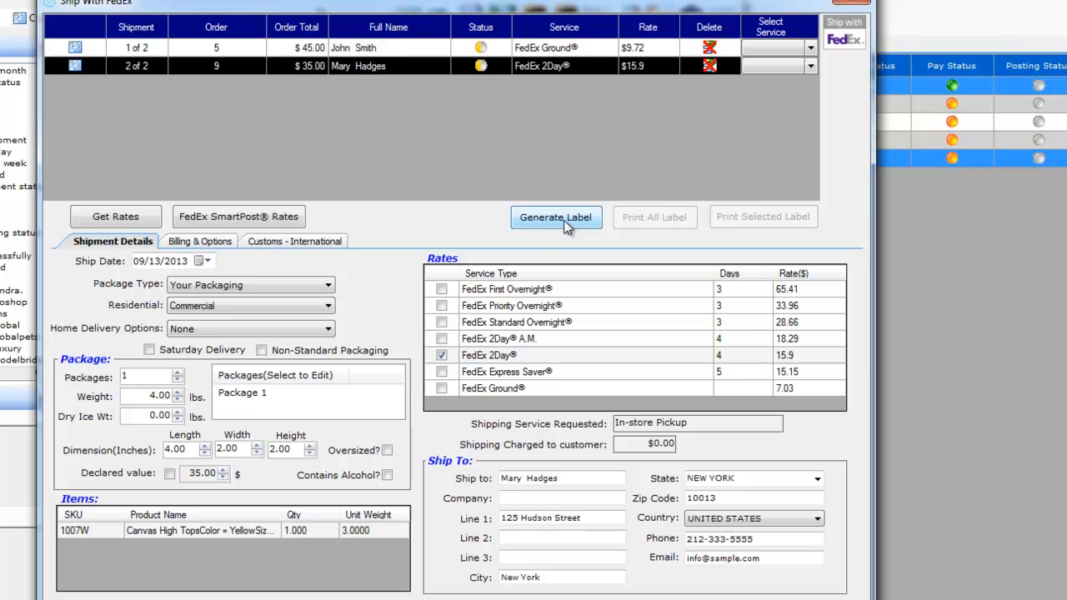
Generate FedEx labels for both shipments and confirm printing them
click(557, 217)
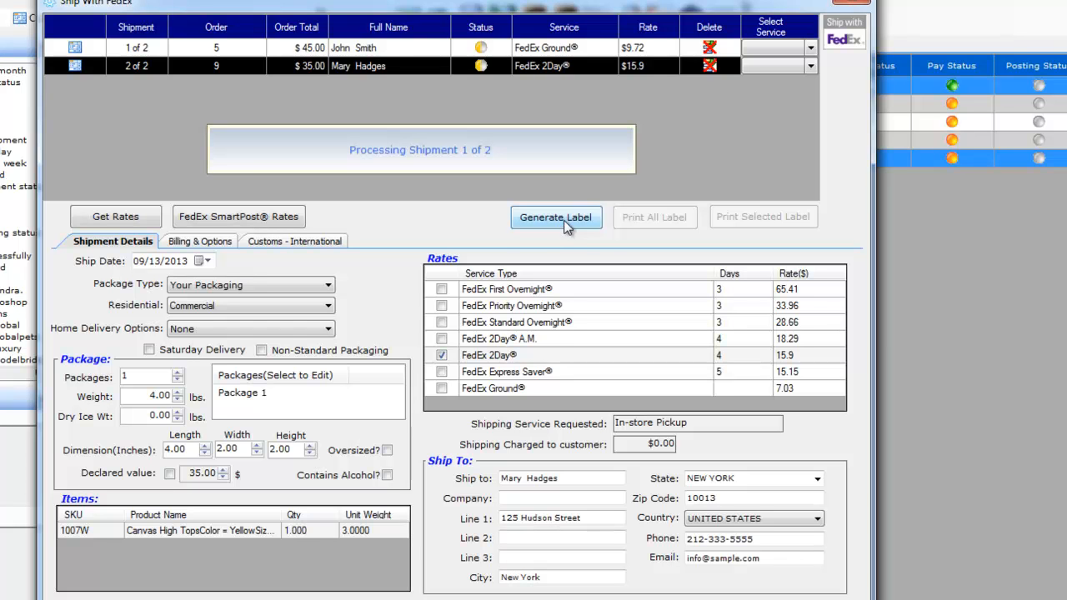
click(557, 217)
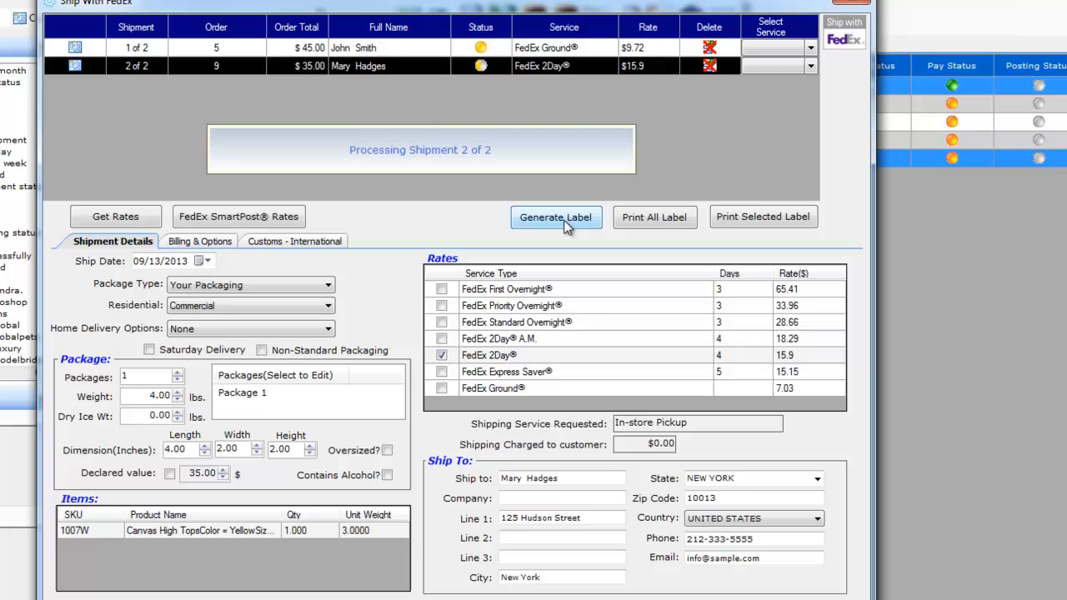
click(557, 216)
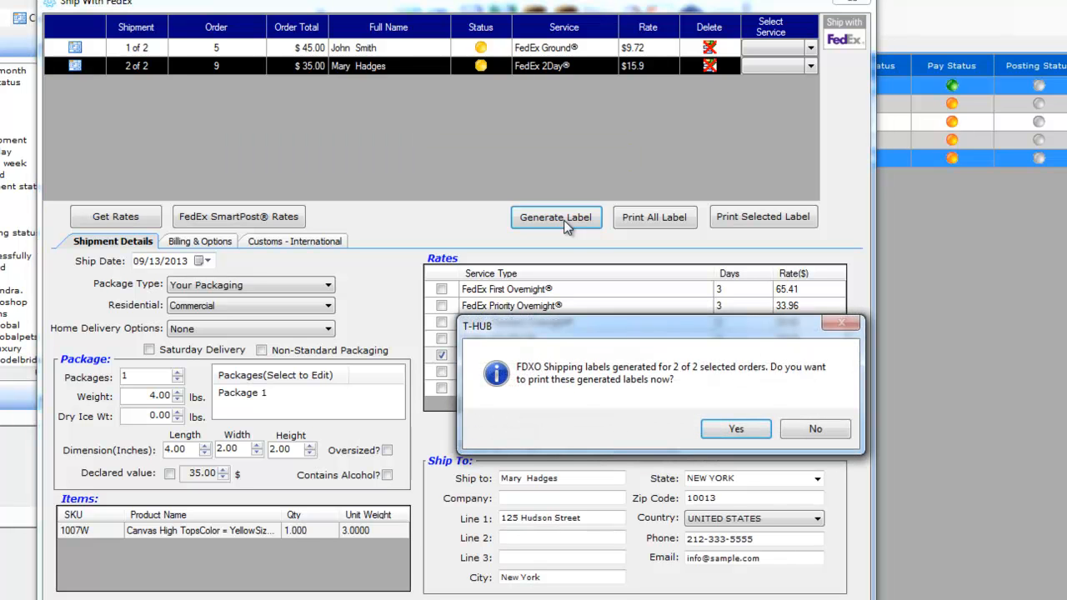
mouse_move(735, 428)
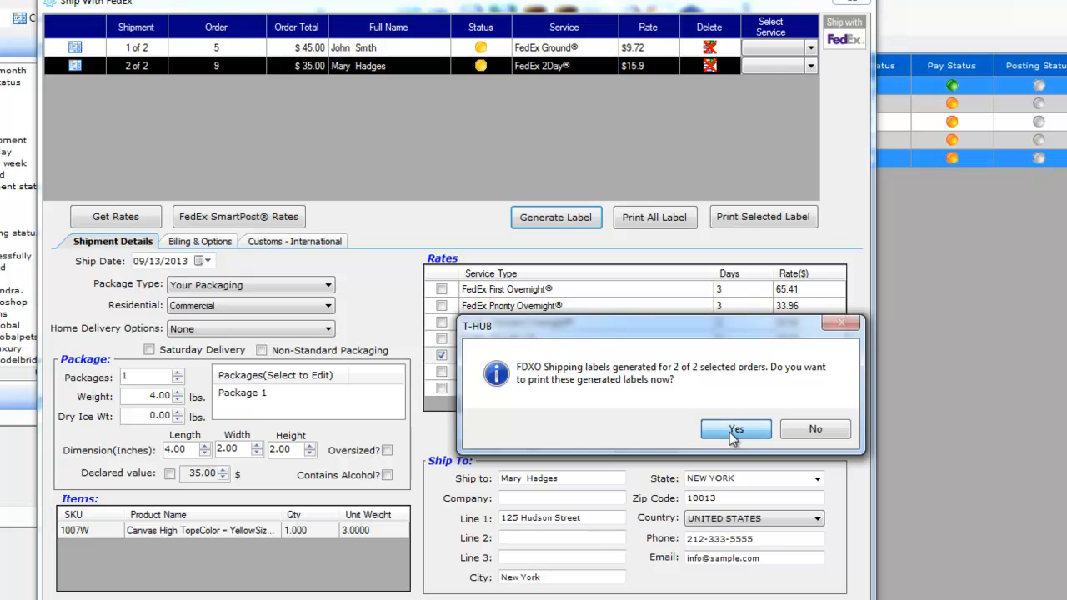
click(735, 428)
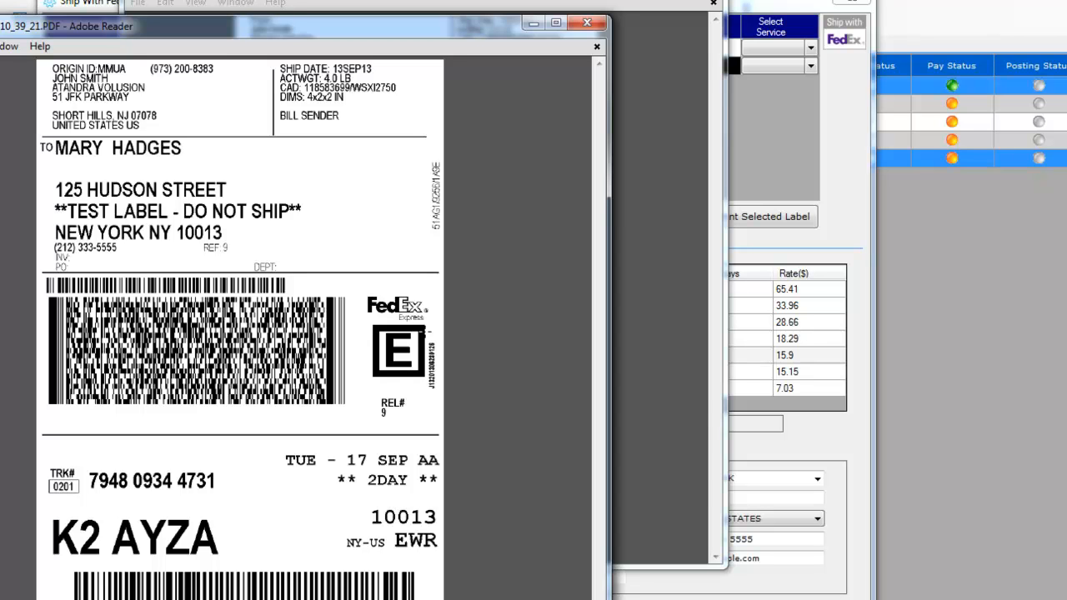
mouse_move(358, 40)
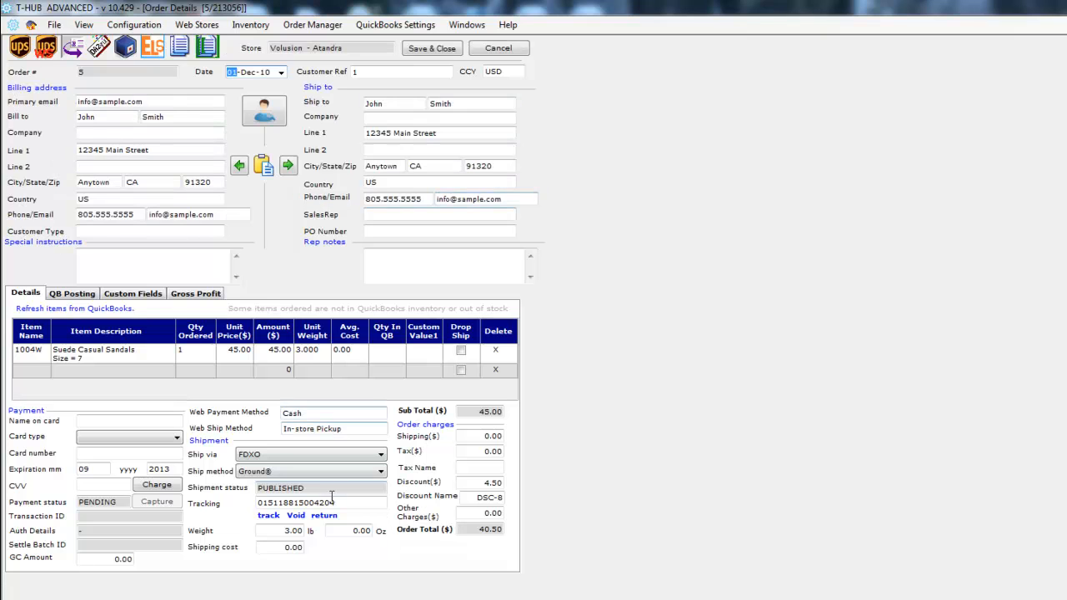
Select the FedEx Ground tracking number in John Smith's order details
triple_click(297, 504)
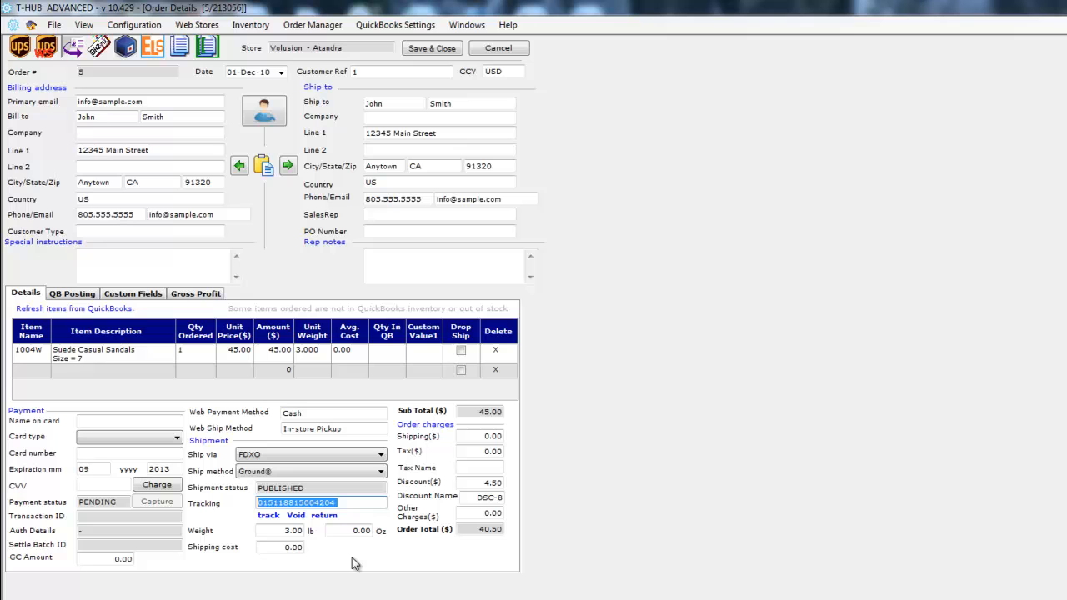